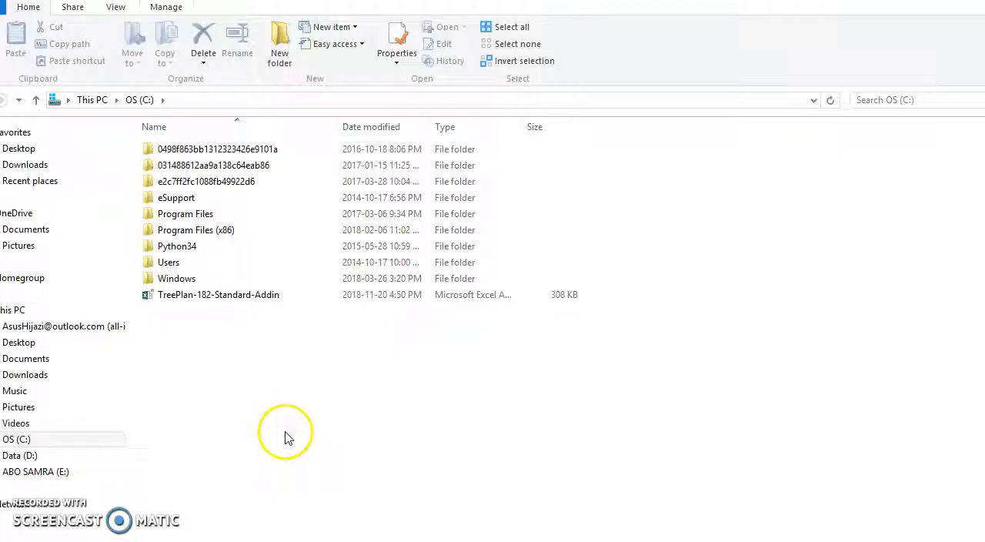
mouse_move(223, 335)
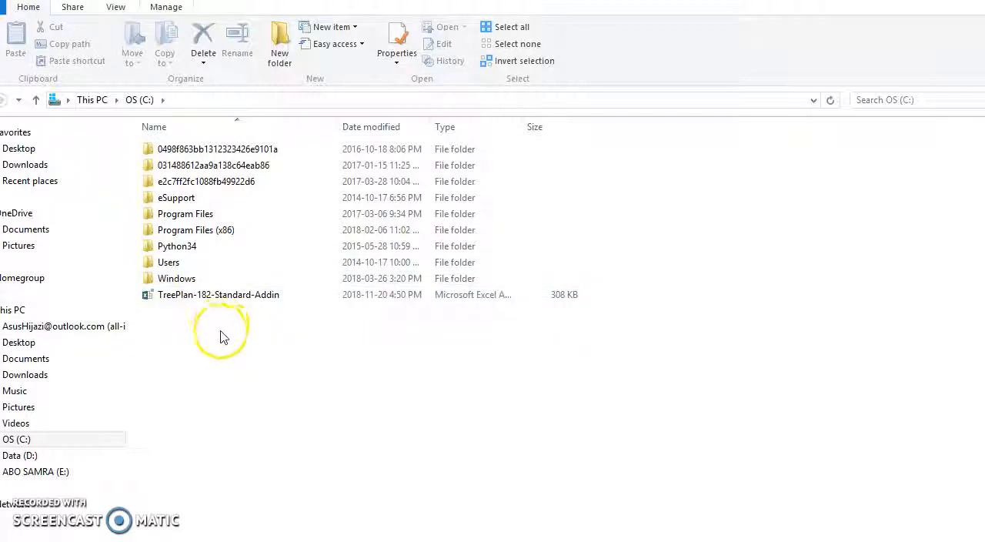
Step: Open TreePlan-182-Standard-Addin from the OS (C:) drive so it loads in Excel
click(218, 294)
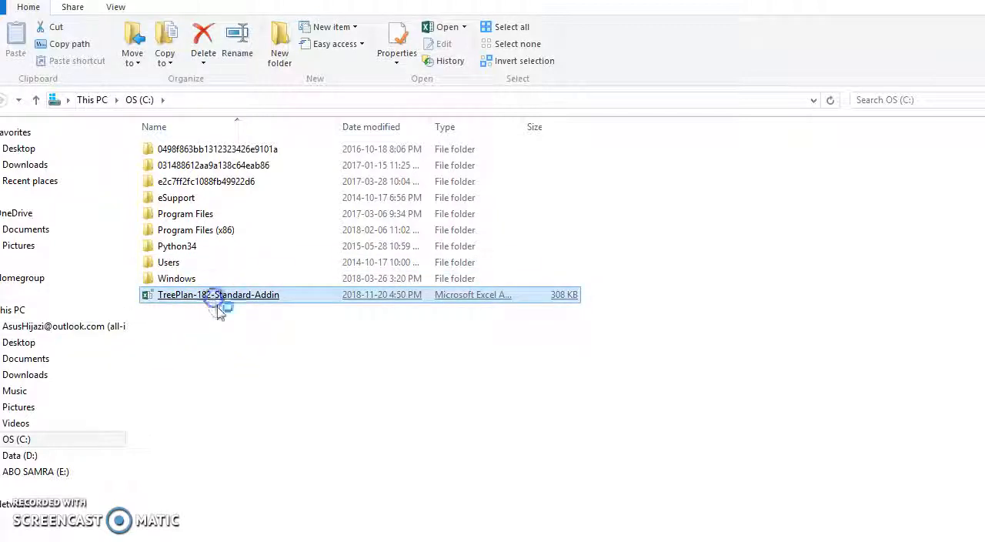
double_click(218, 294)
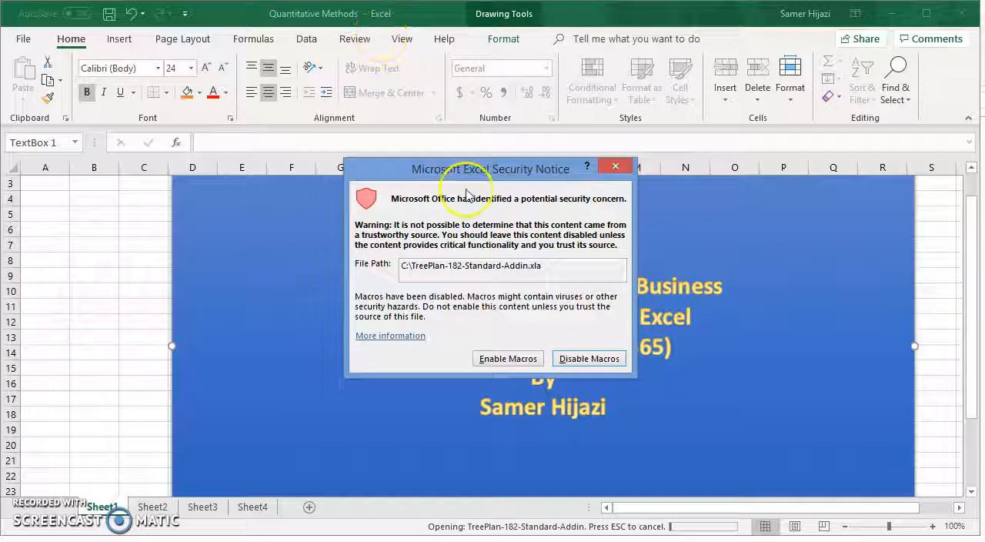
mouse_move(611, 190)
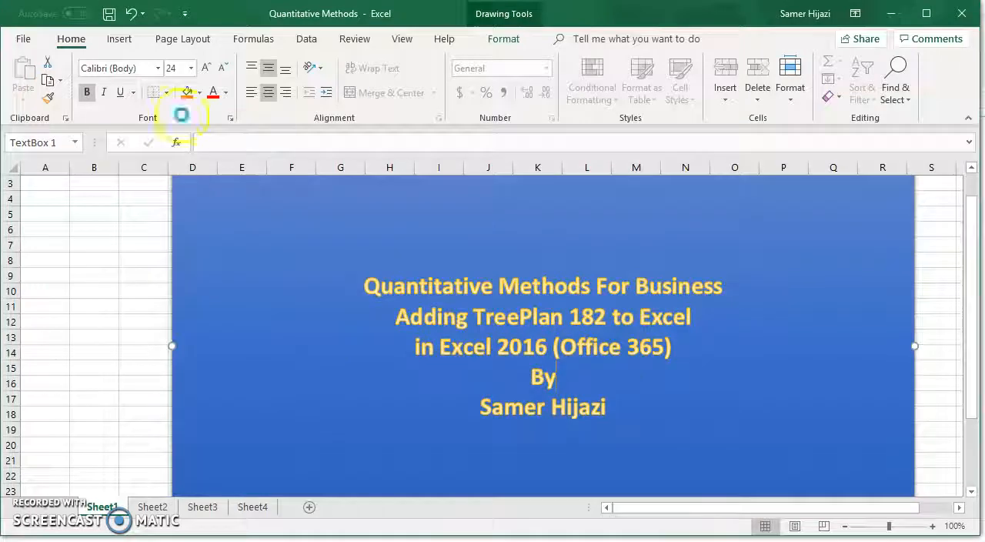
Step: Use File > Open > Browse to open TreePlan-182-Standard-Addin from the C drive
click(23, 38)
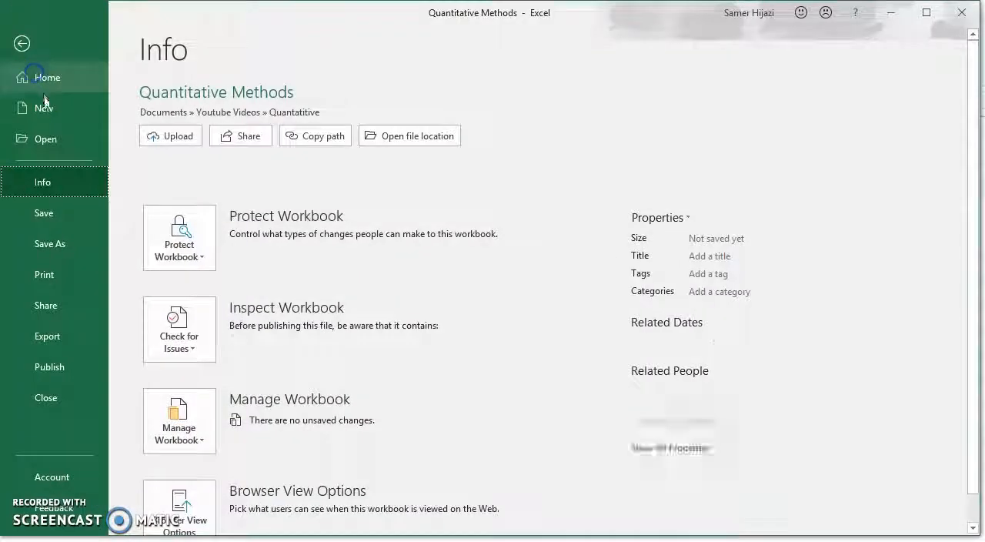
click(45, 139)
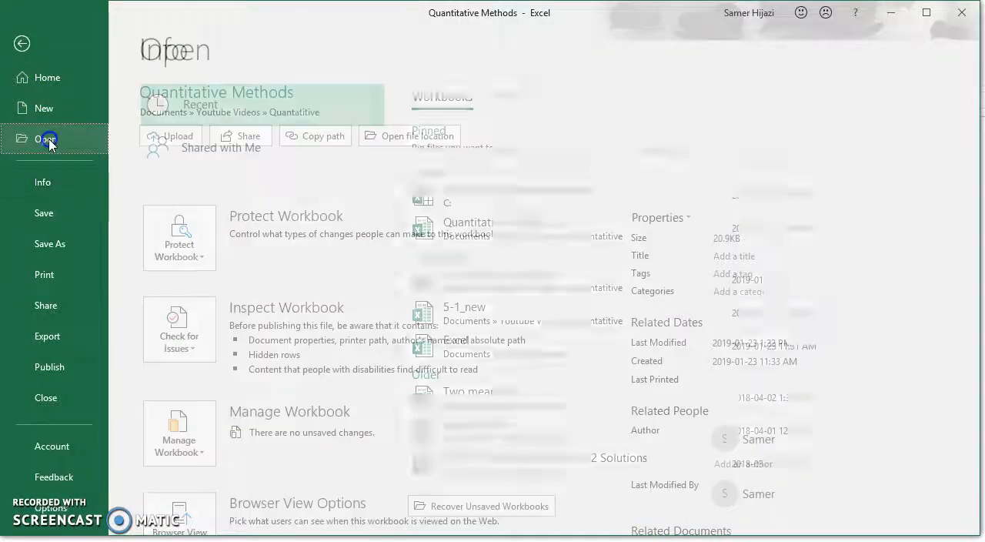
click(47, 139)
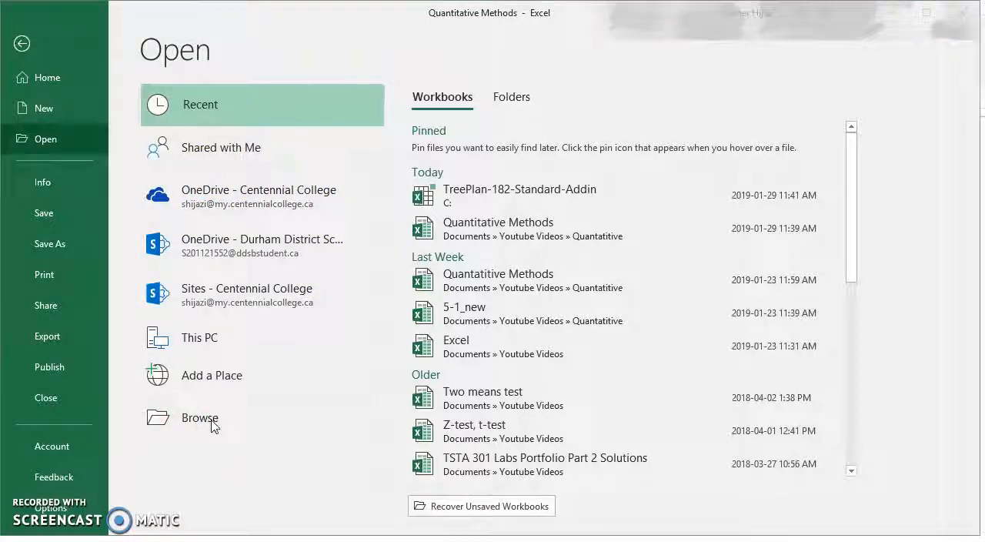
click(200, 418)
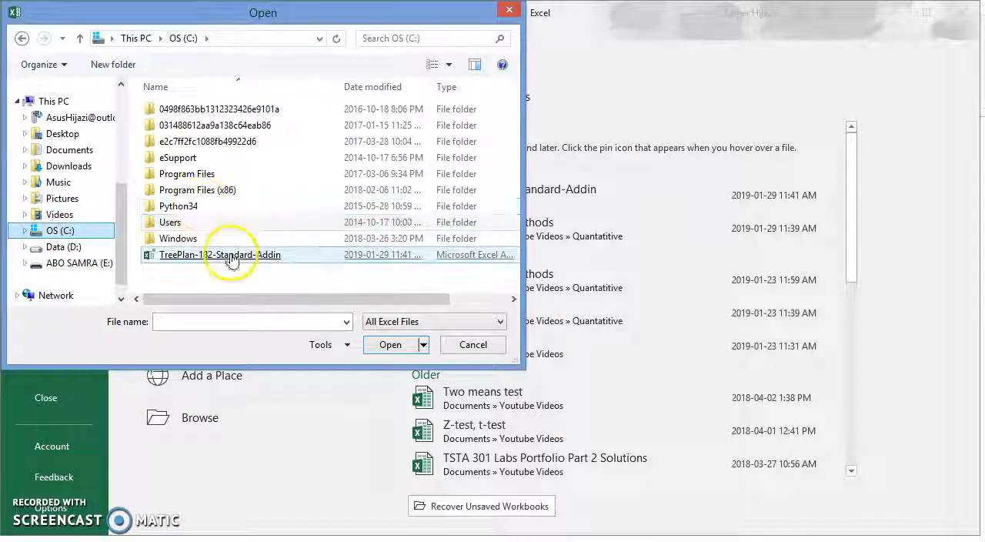
click(390, 344)
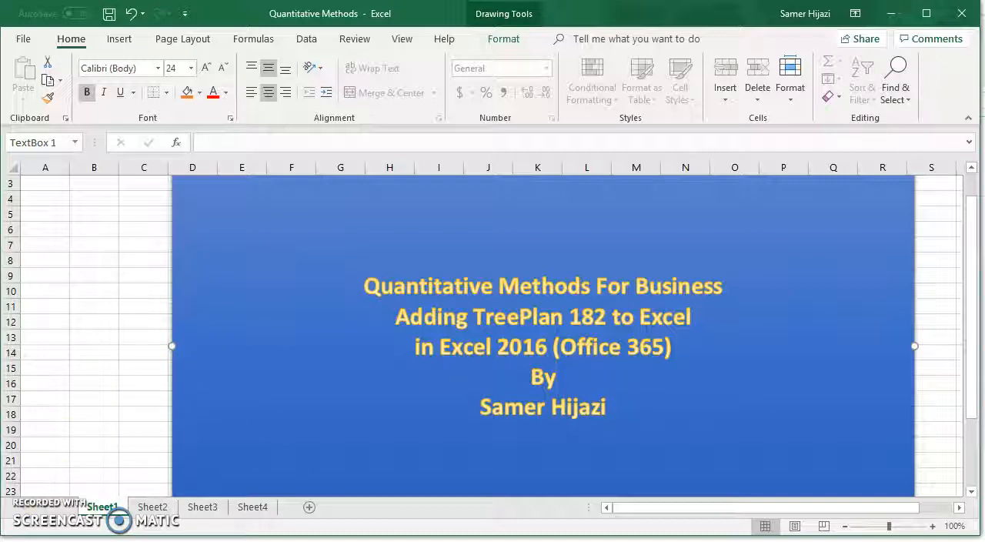
mouse_move(101, 310)
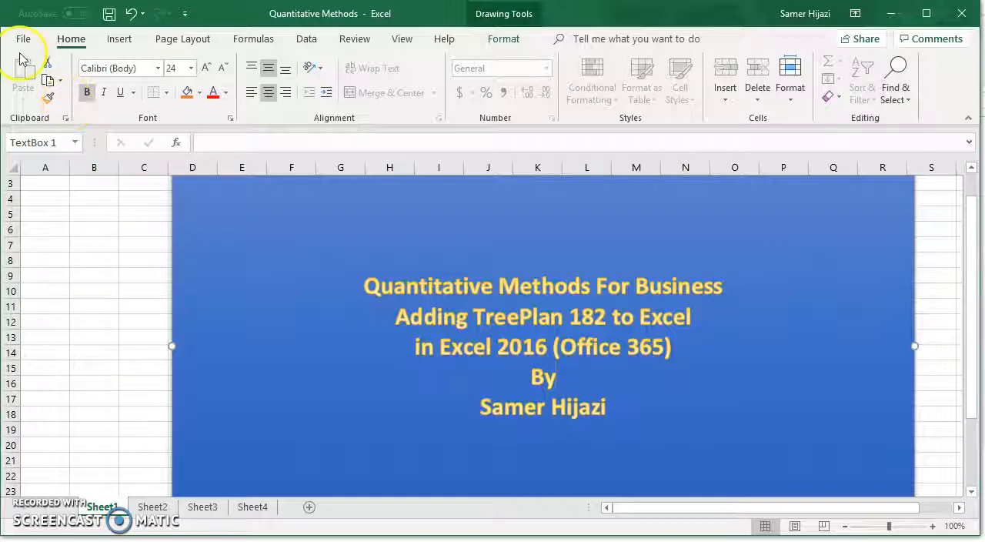
Step: Reach the Excel Add-ins dialog via File > Options > Add-ins > Go
click(23, 39)
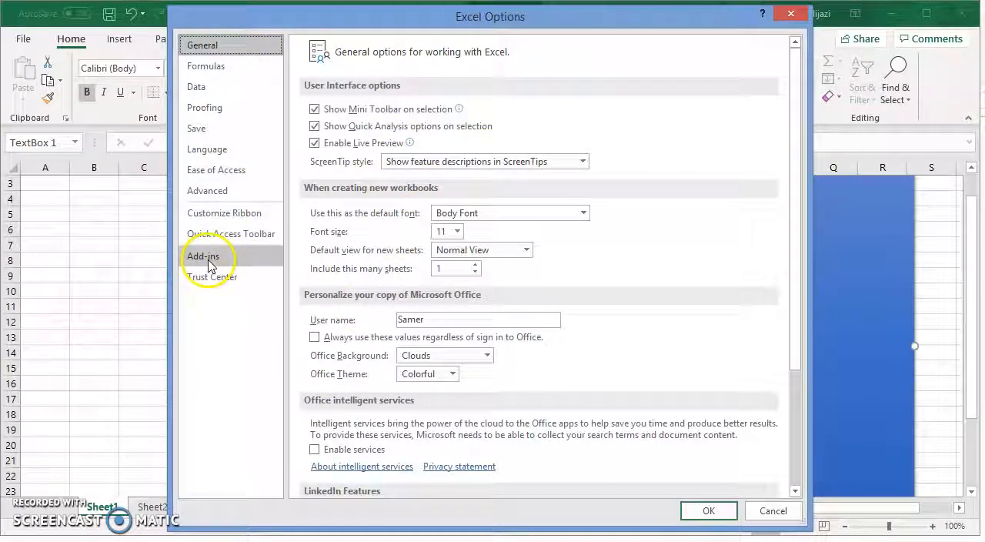
click(204, 256)
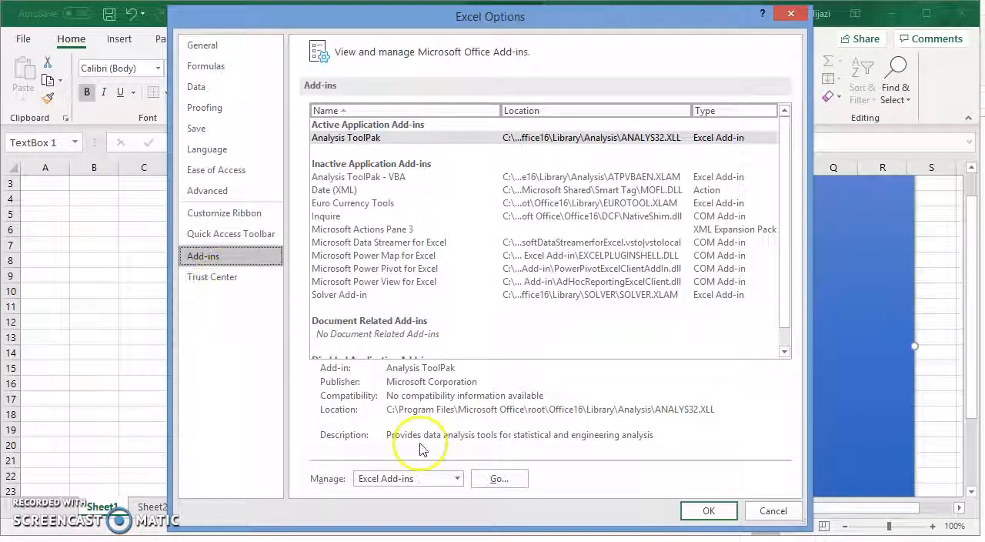
mouse_move(393, 485)
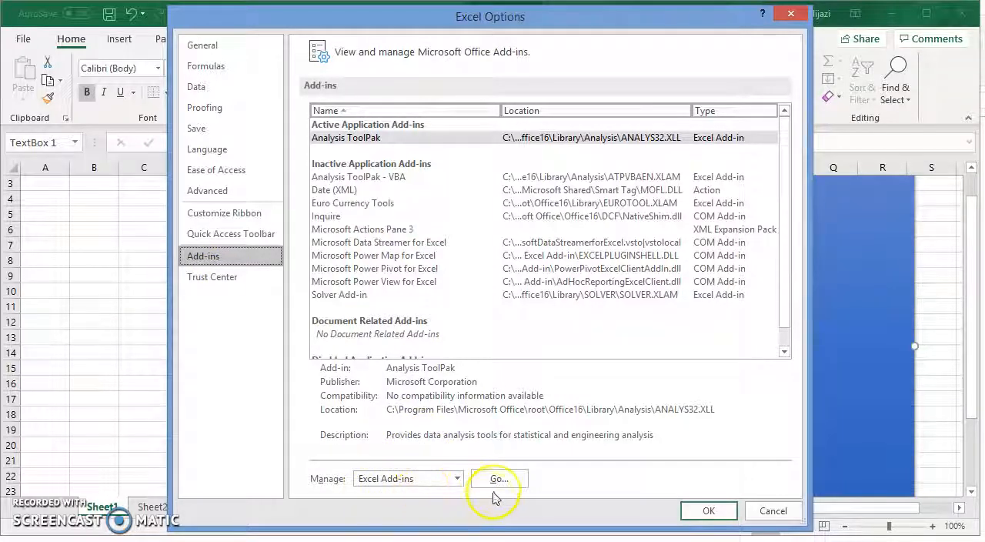
click(498, 478)
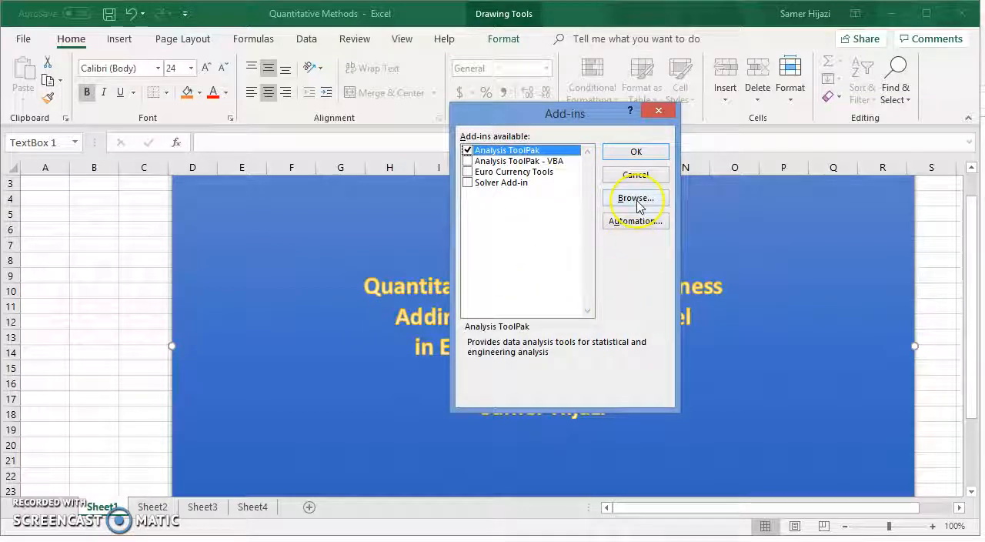
Step: Browse to TreePlan-182-Standard-Addin on C:, enable TreePlan 1.82 Decision Tree and confirm
click(636, 198)
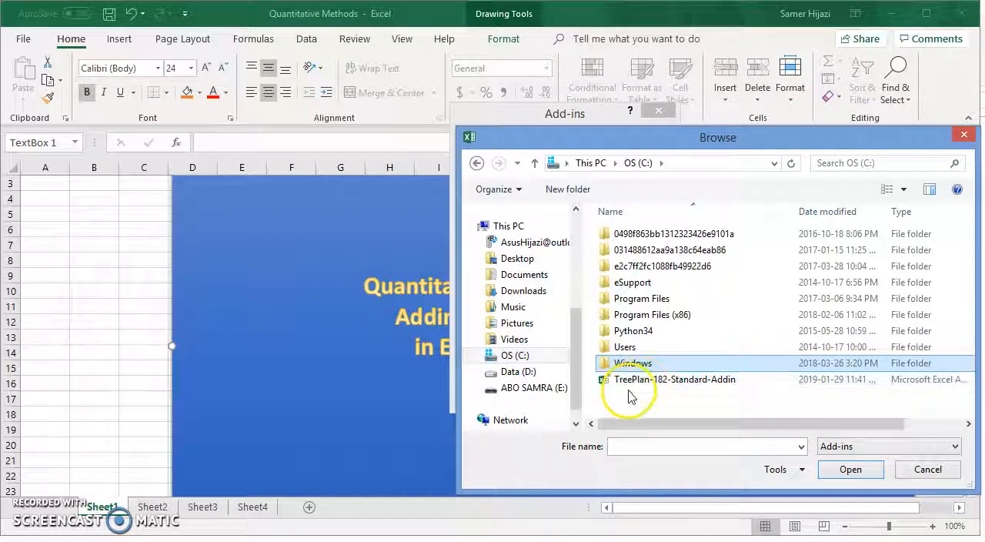
click(928, 469)
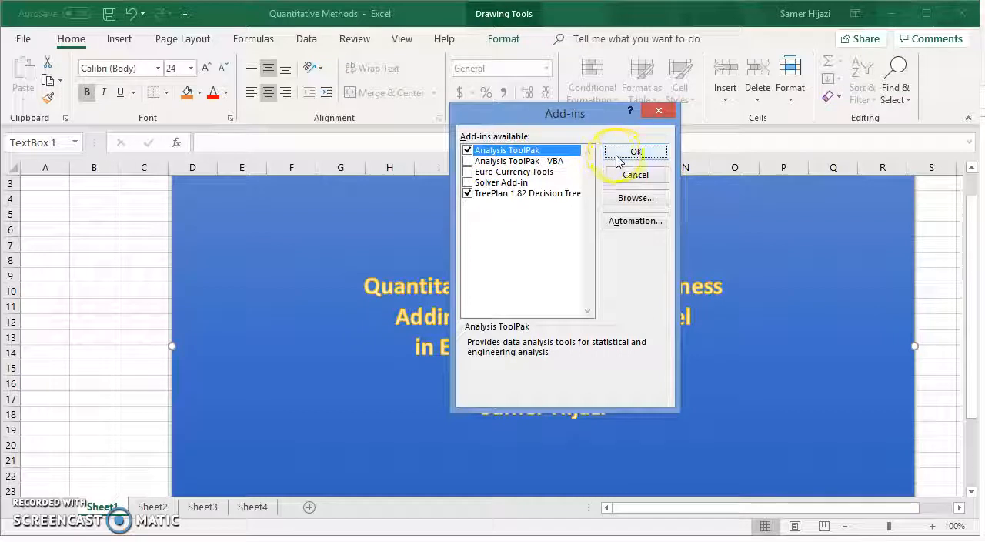
click(636, 151)
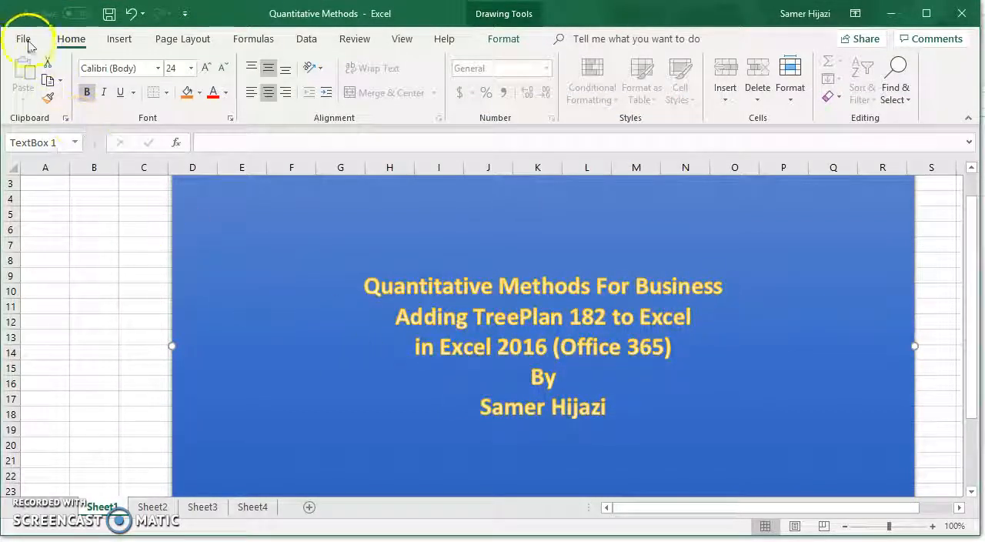
Step: Verify TreePlan 1.82 Decision Tree is listed under Active Application Add-ins in Options
click(23, 38)
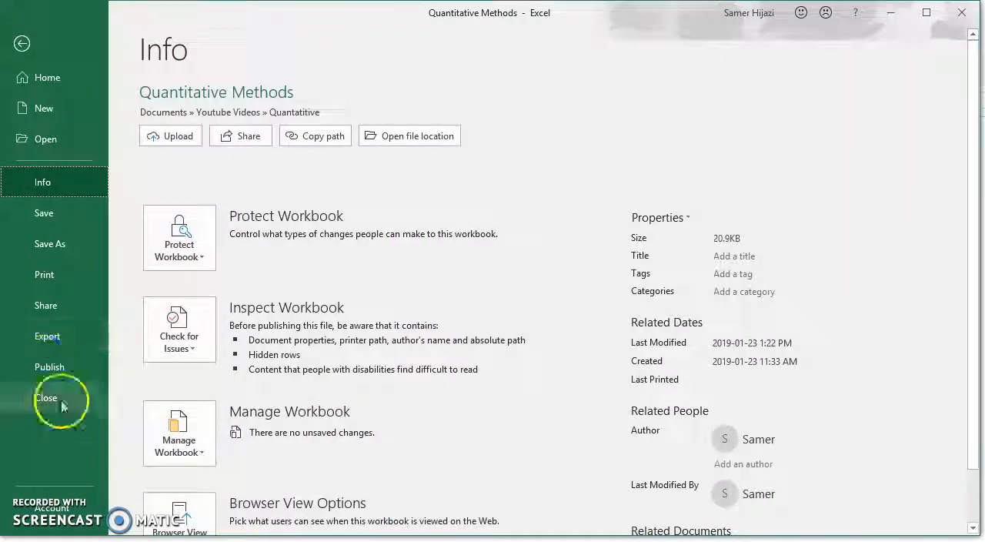
click(47, 398)
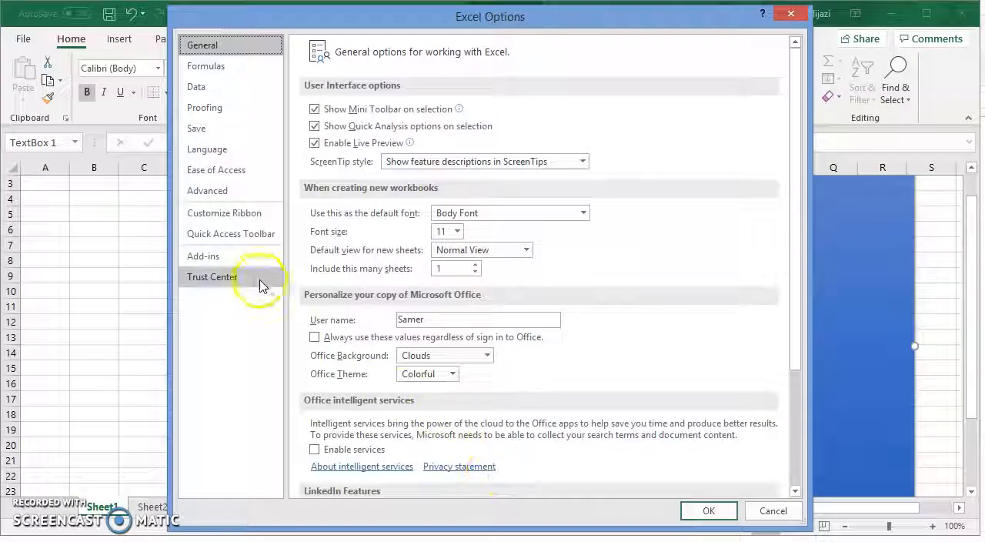
click(203, 256)
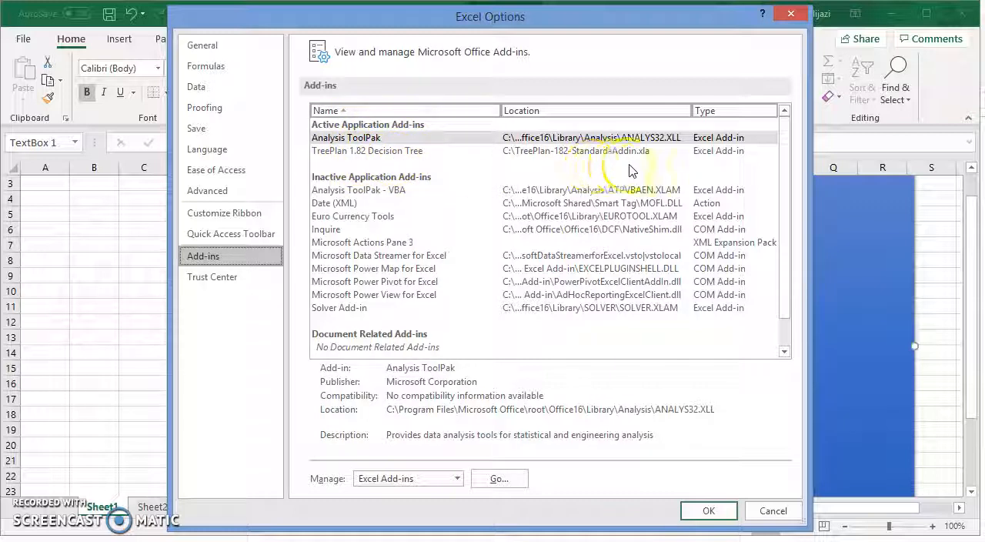
click(708, 510)
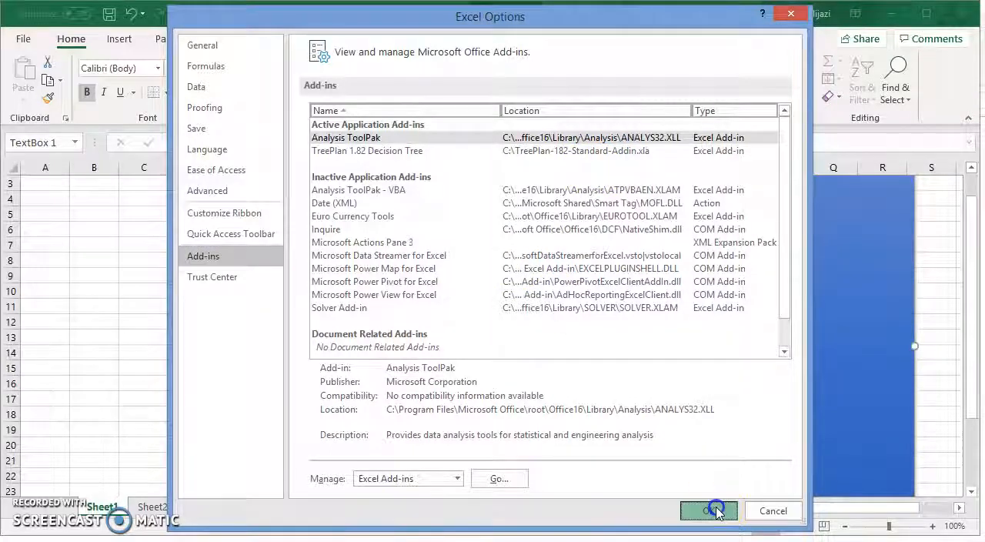
click(708, 510)
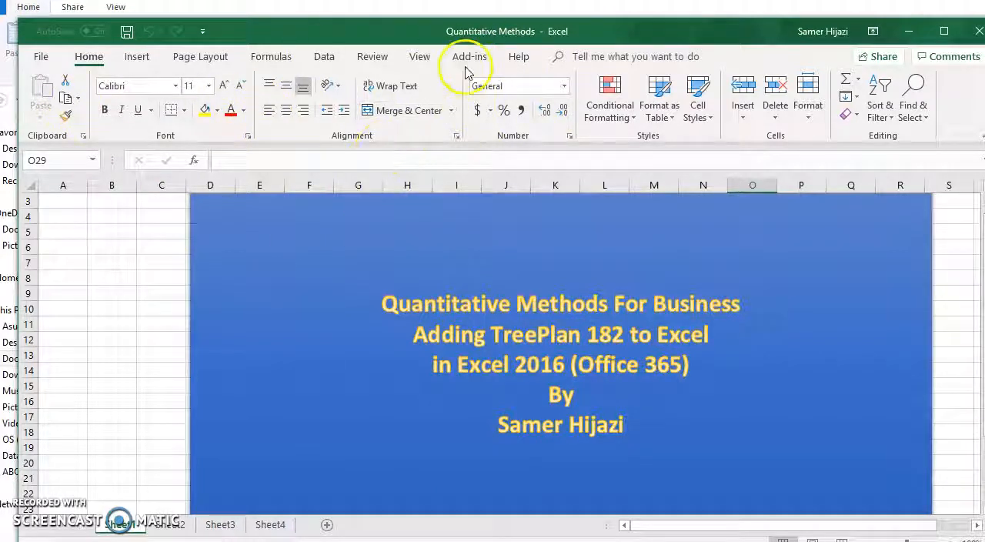
Step: Switch to File Explorer, show OS (C:) and bring up actions for the TreePlan add-in file
click(470, 56)
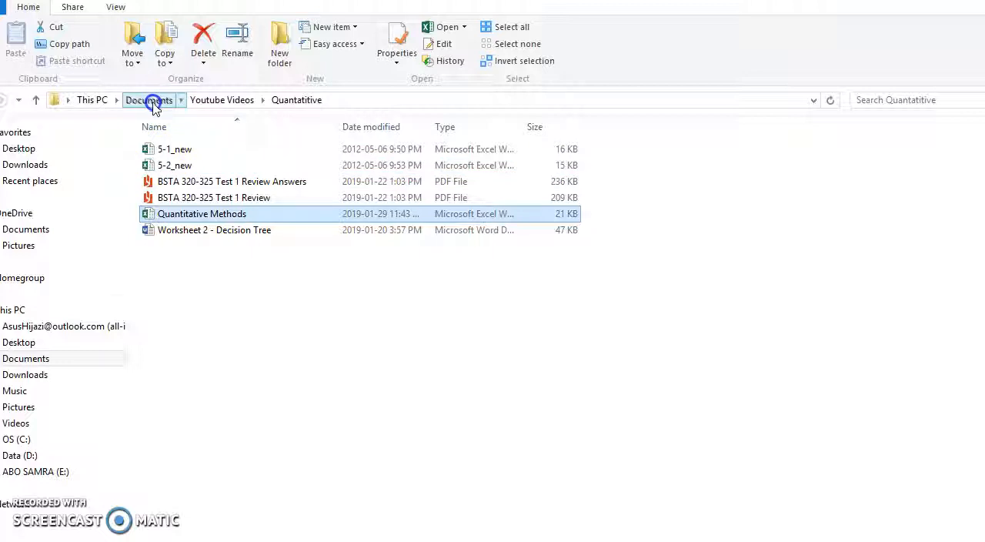
click(16, 439)
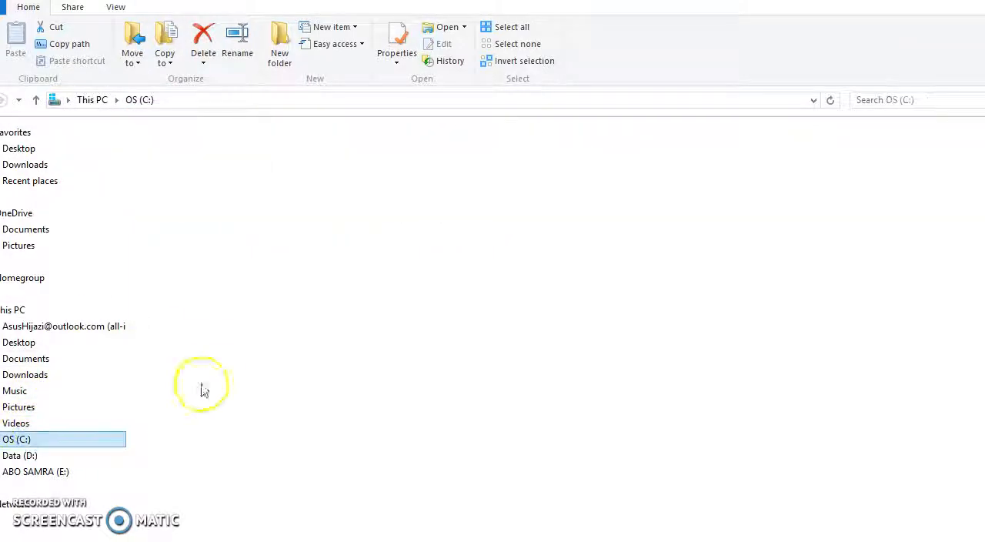
right_click(218, 294)
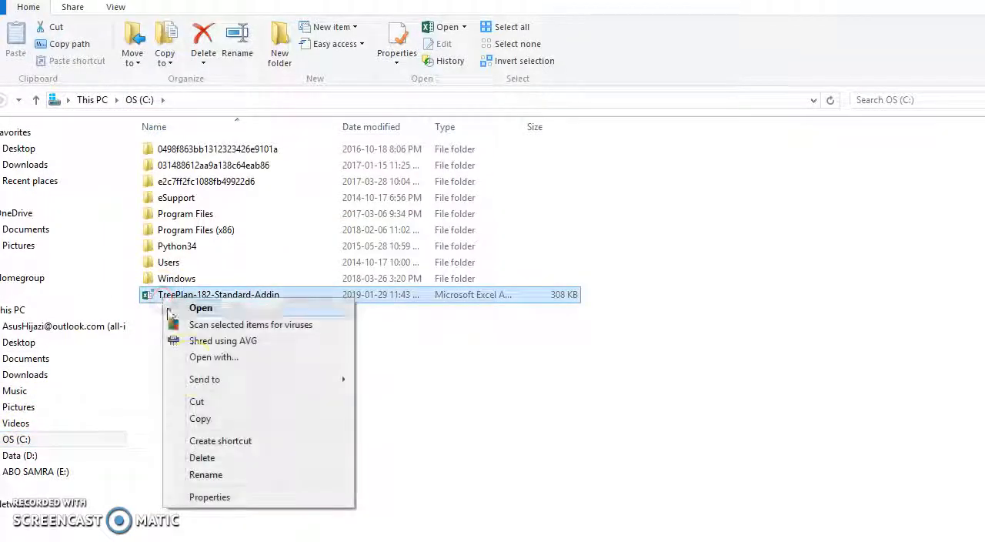
mouse_move(206, 419)
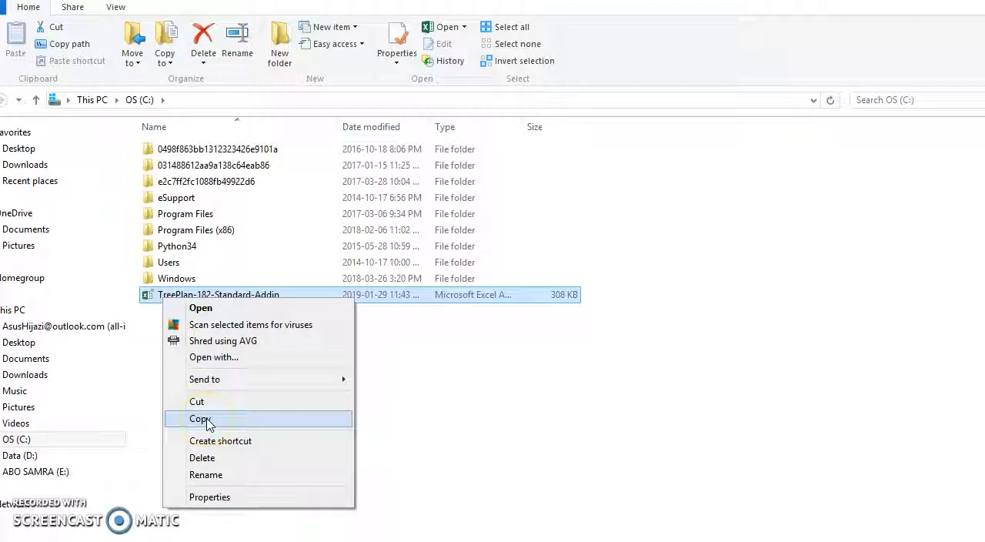
Step: Copy TreePlan-182-Standard-Addin and go into the Program Files folder
click(200, 418)
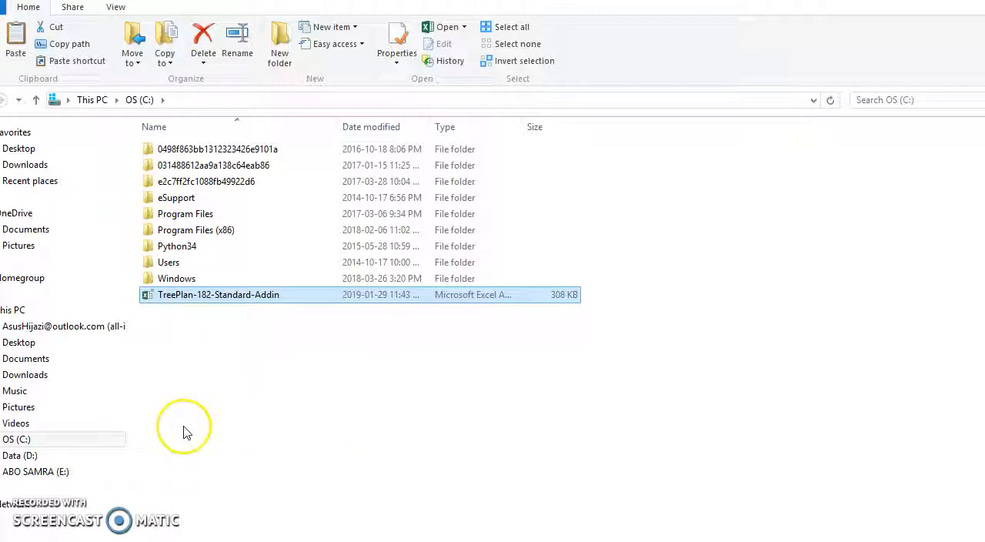
mouse_move(187, 432)
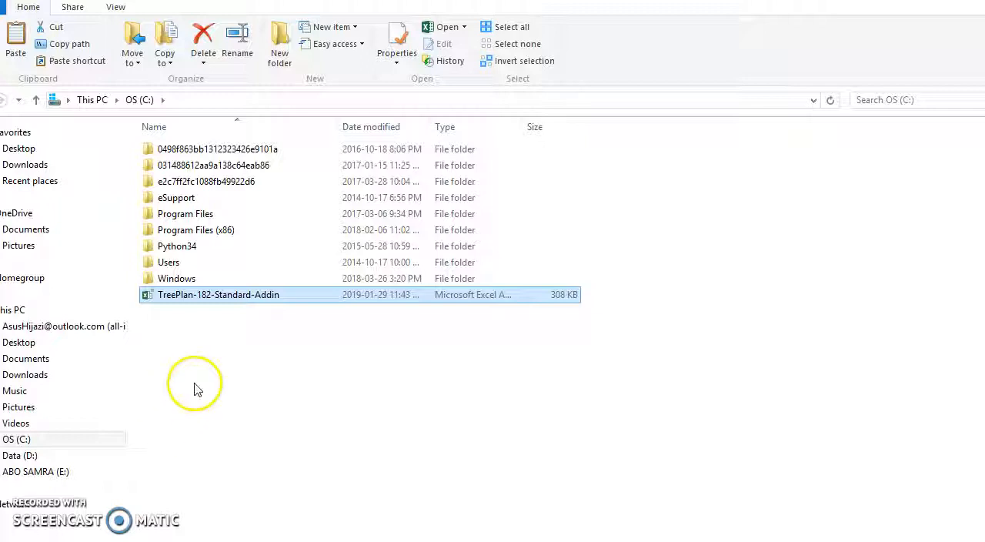
mouse_move(225, 389)
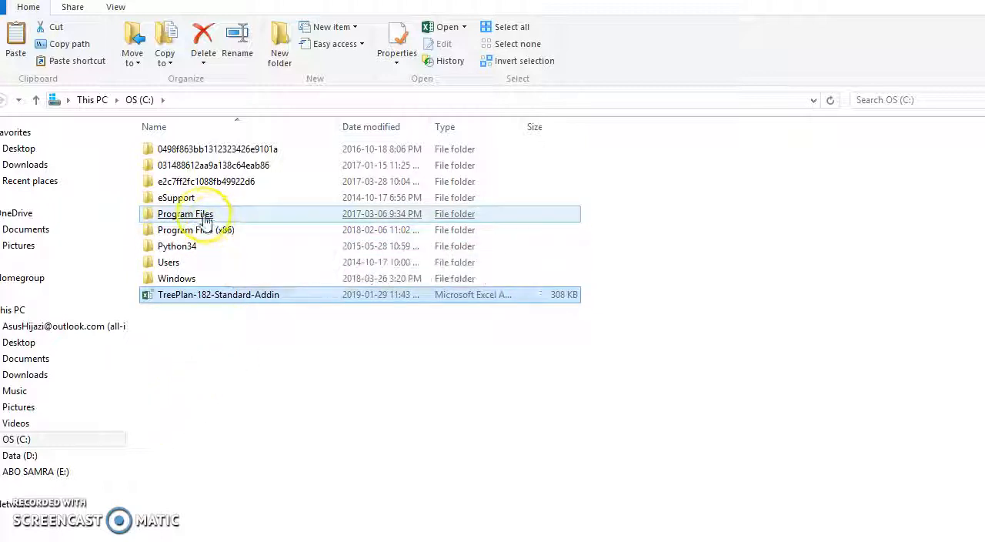
double_click(187, 213)
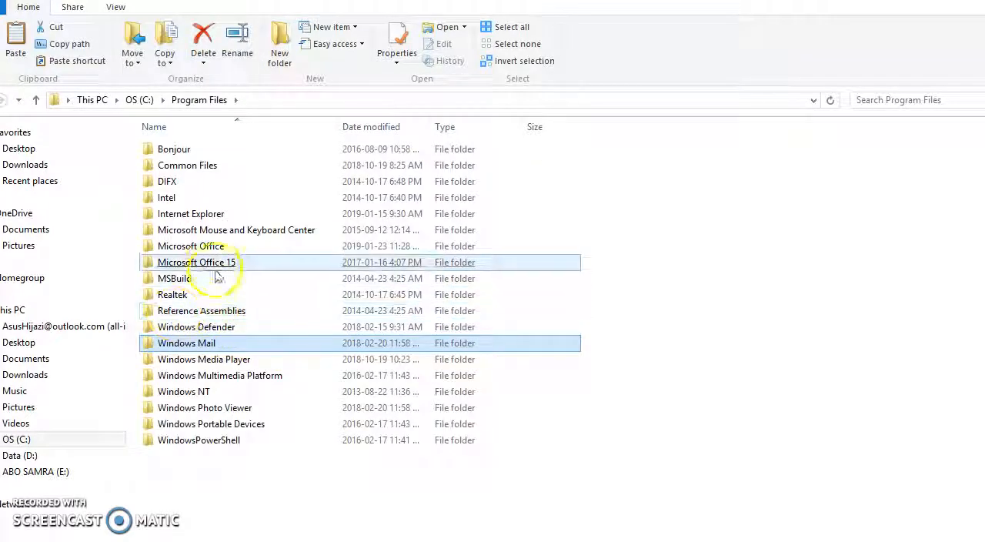
Step: Navigate into Microsoft Office and then the root folder
click(191, 245)
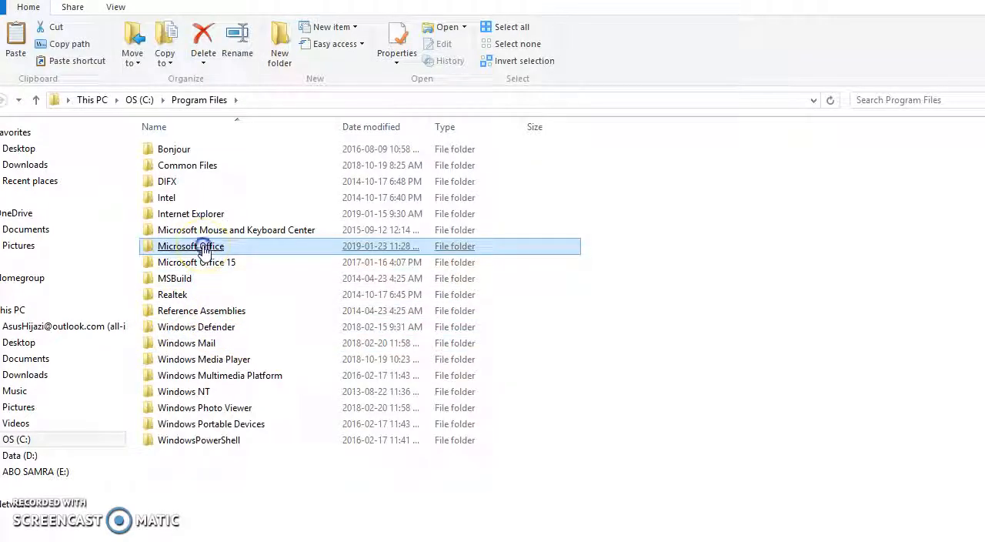
double_click(191, 245)
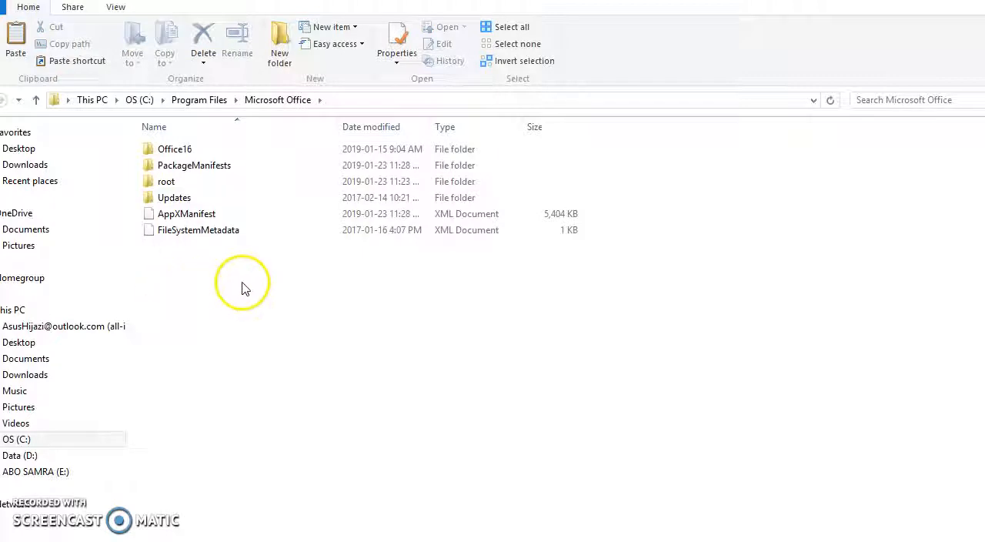
click(194, 165)
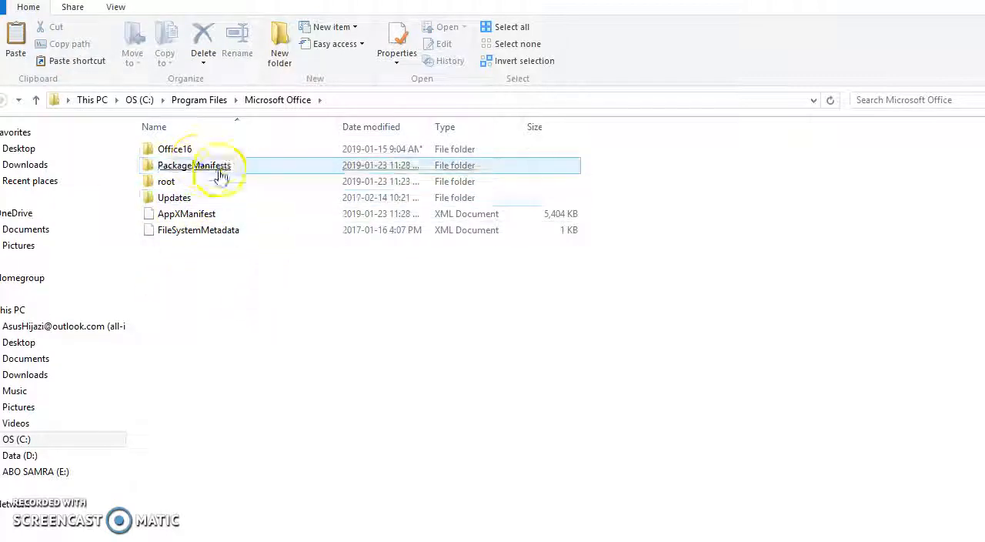
click(167, 181)
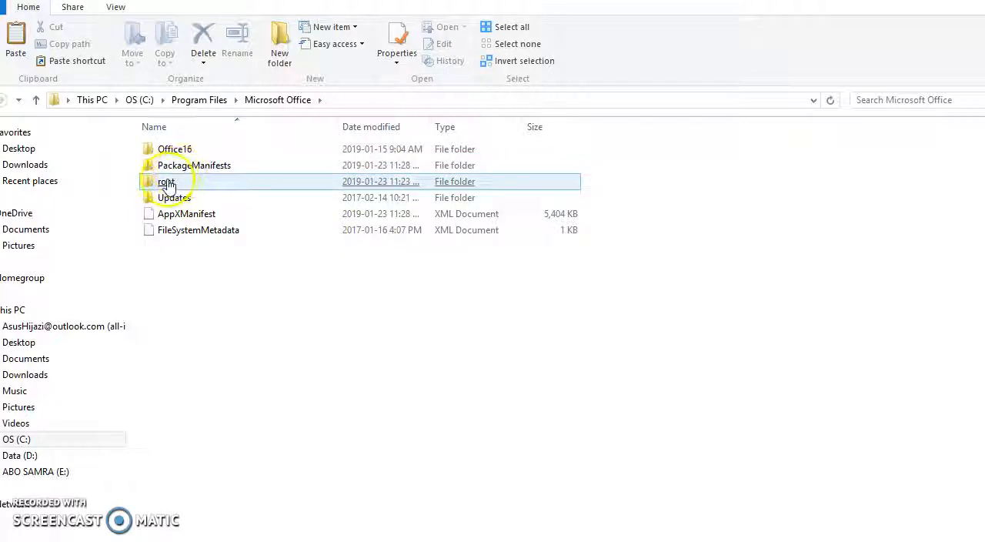
click(175, 148)
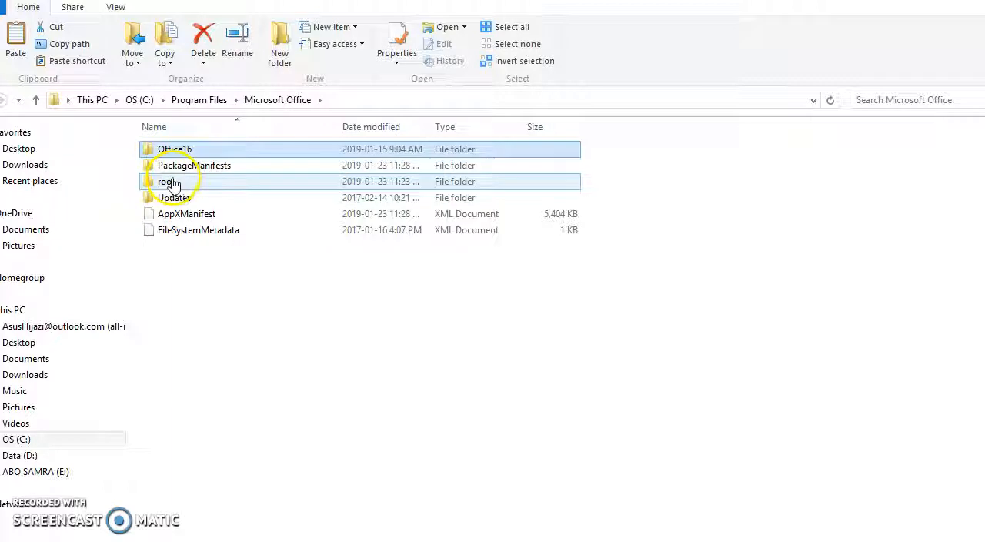
double_click(166, 181)
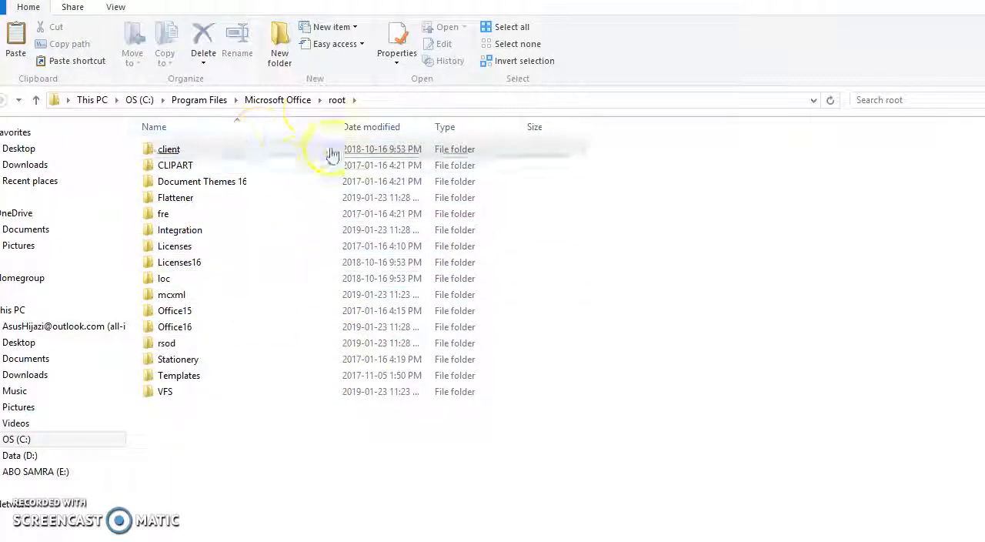
Step: Continue into Office16 and open the XLSTART folder
click(178, 262)
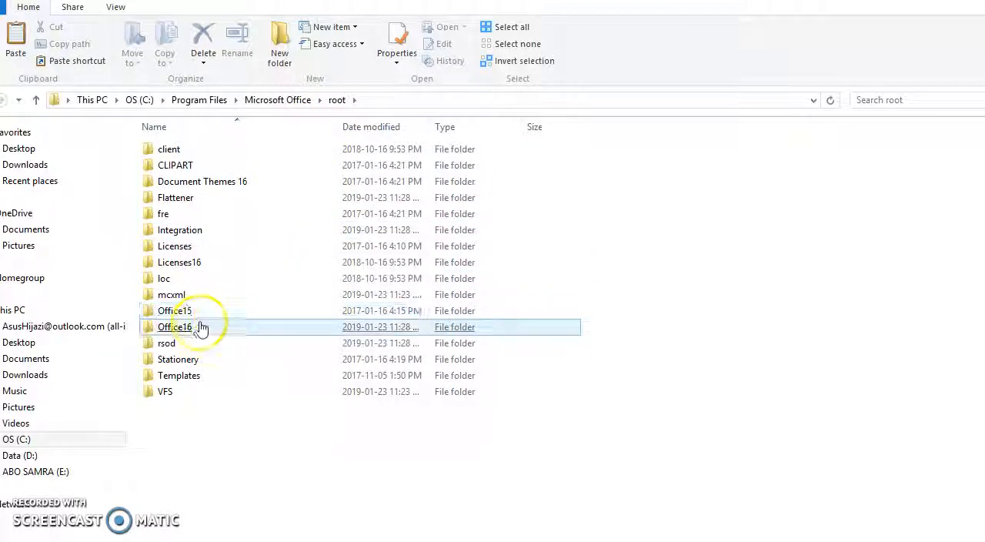
double_click(175, 326)
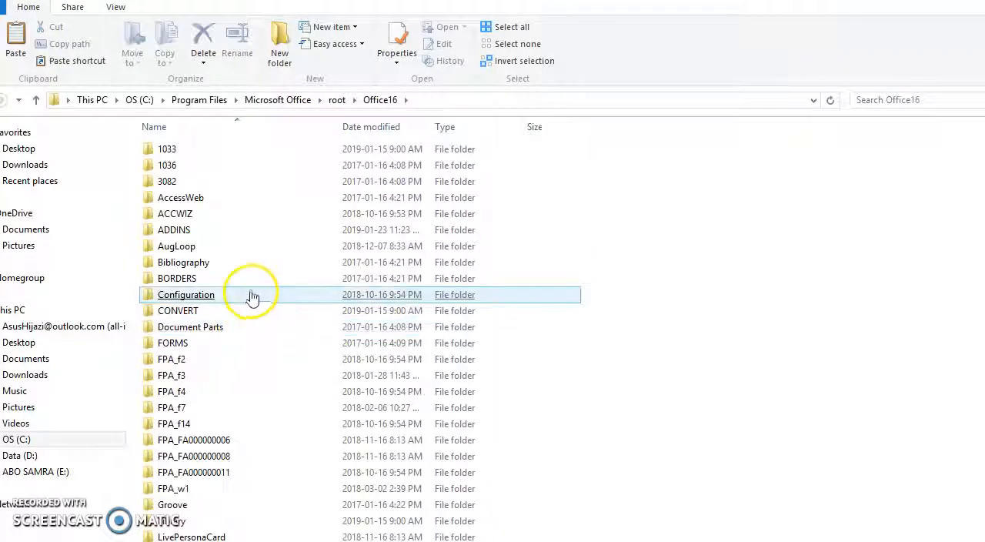
scroll(down, 3)
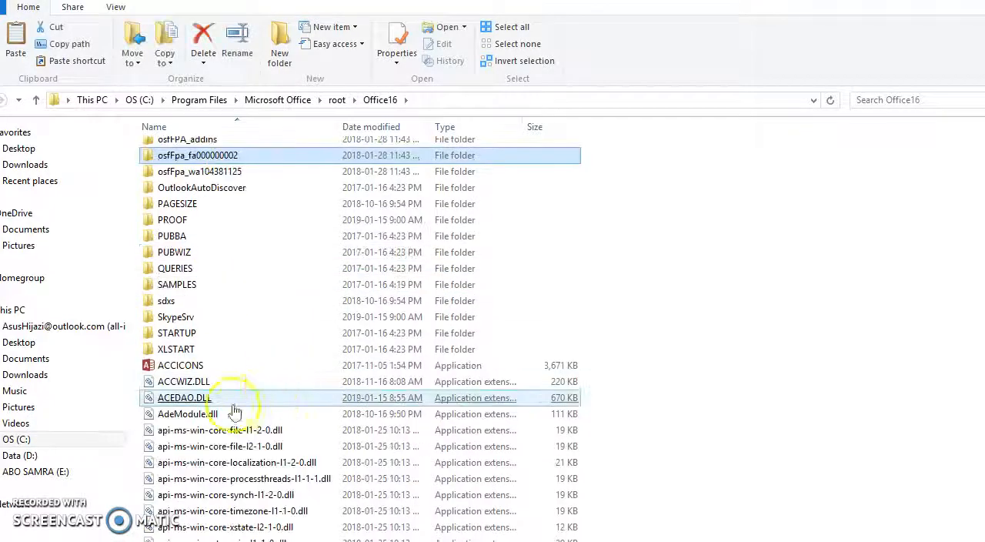
click(176, 348)
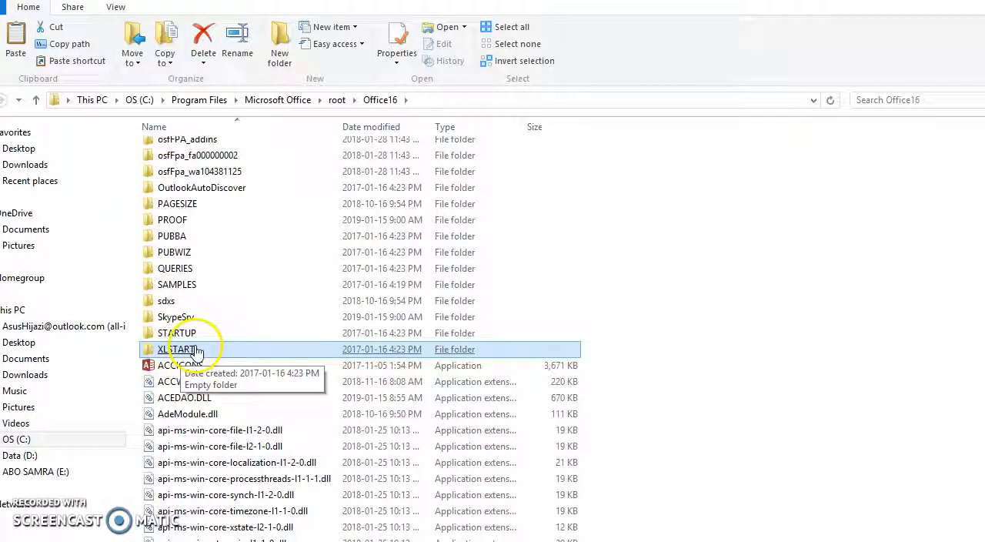
double_click(178, 349)
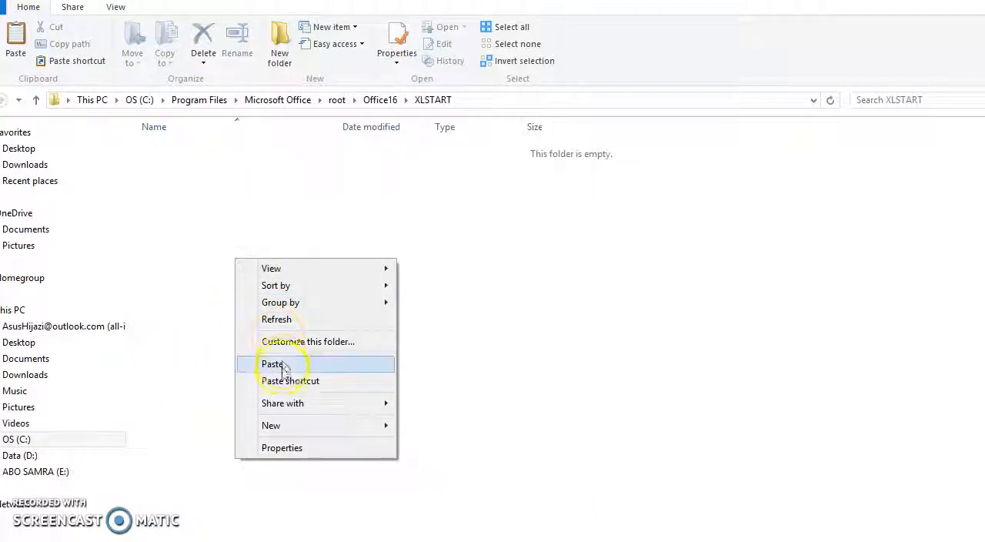
Step: Paste the TreePlan add-in into XLSTART, granting administrator permission to continue
click(273, 364)
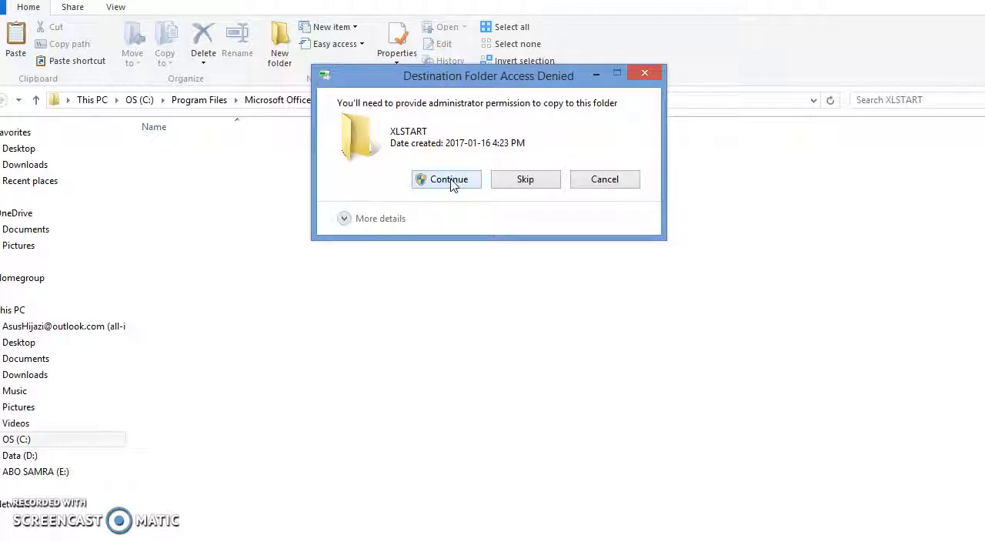
click(448, 179)
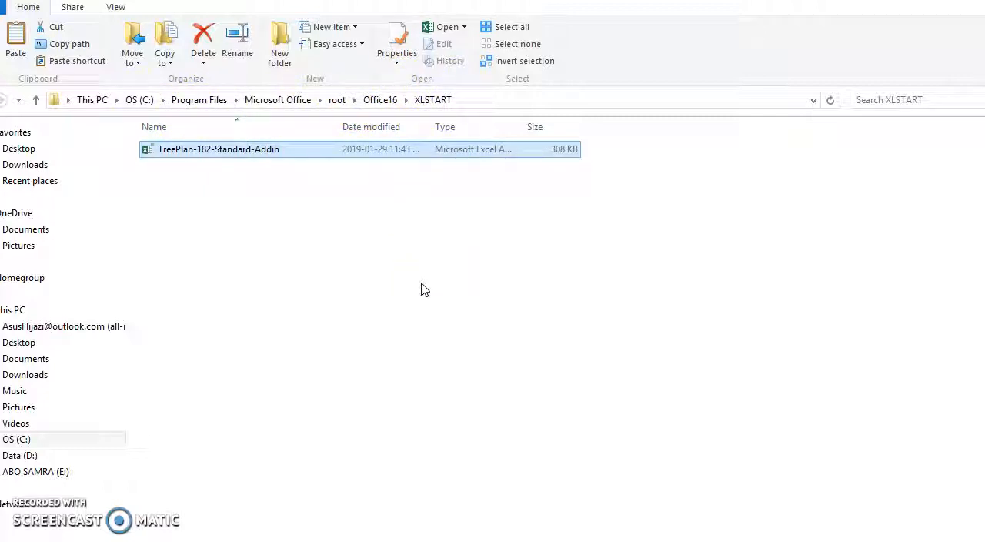
click(430, 292)
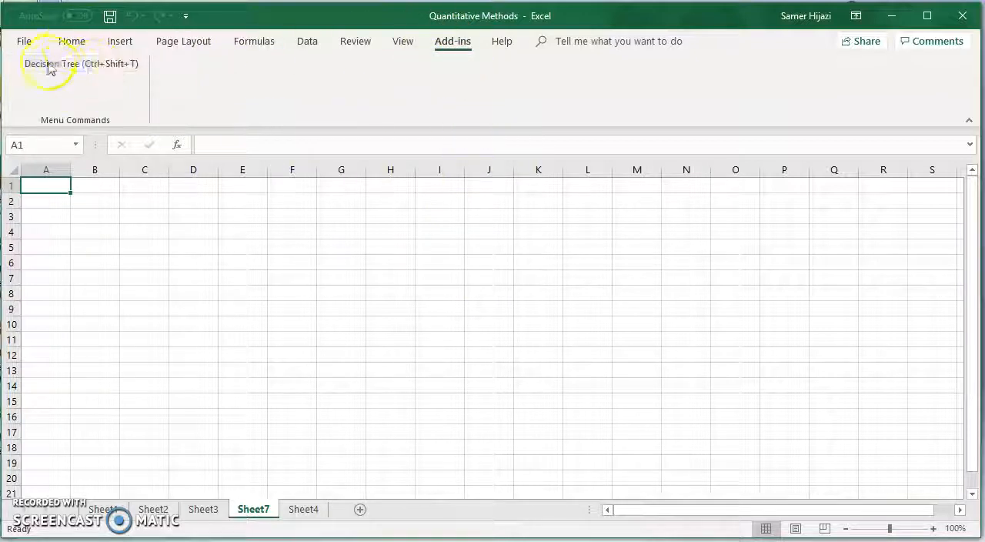
Step: Use the Add-ins Decision Tree command to create a new tree with Alternative 1 and Alternative 2 on Sheet7
click(75, 64)
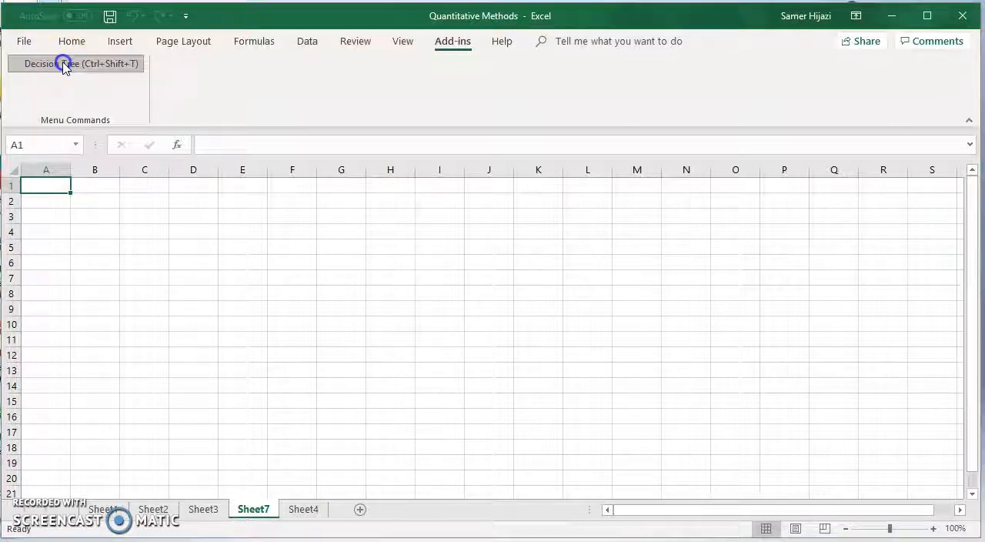
click(75, 63)
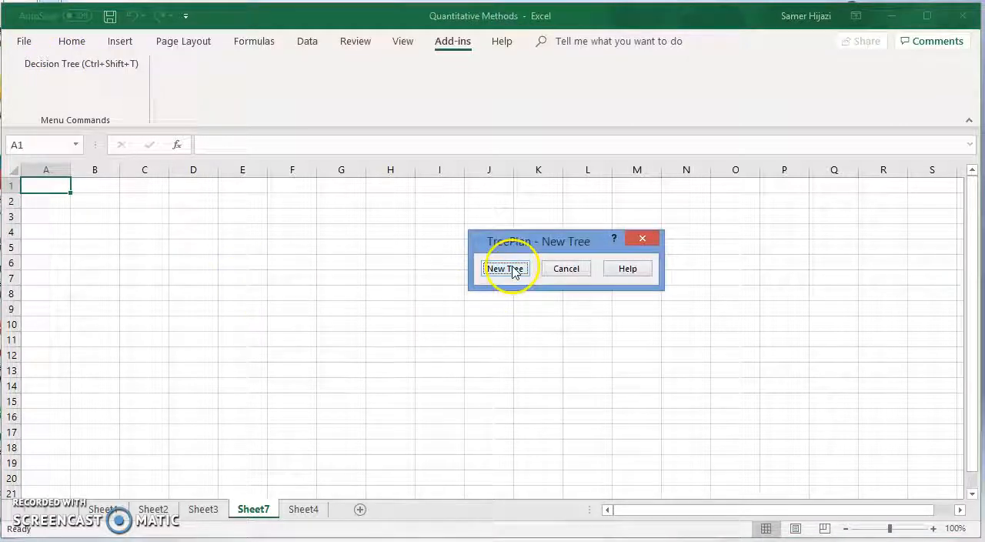
click(505, 268)
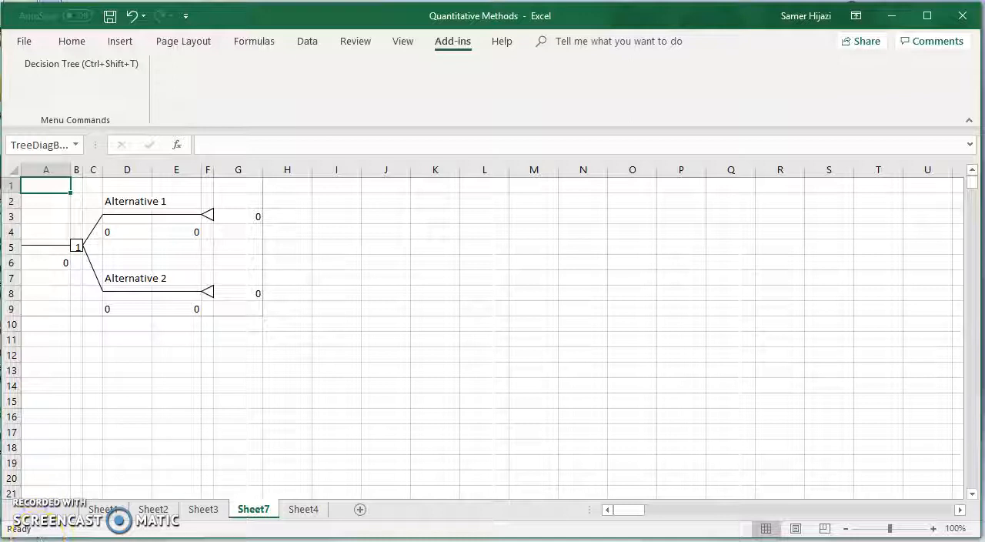
mouse_move(202, 405)
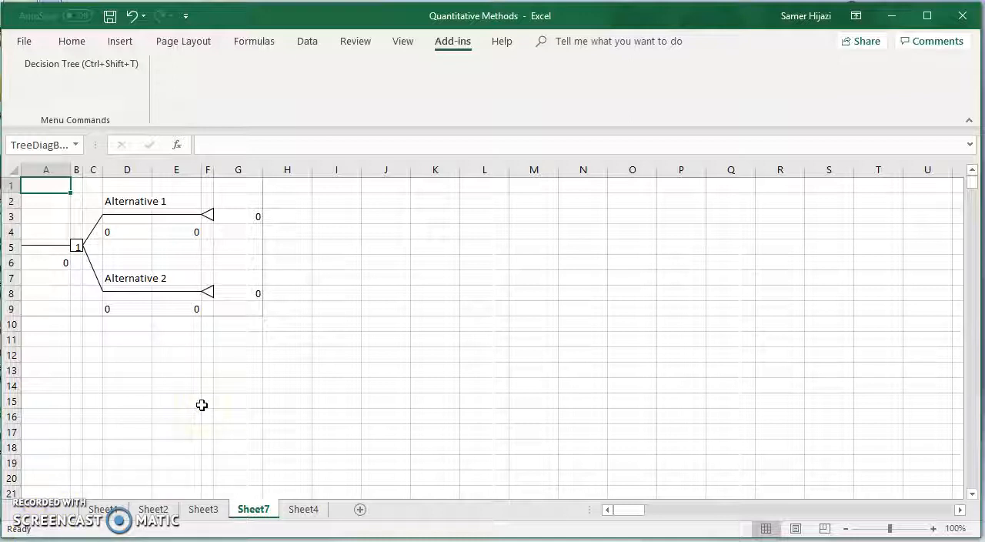